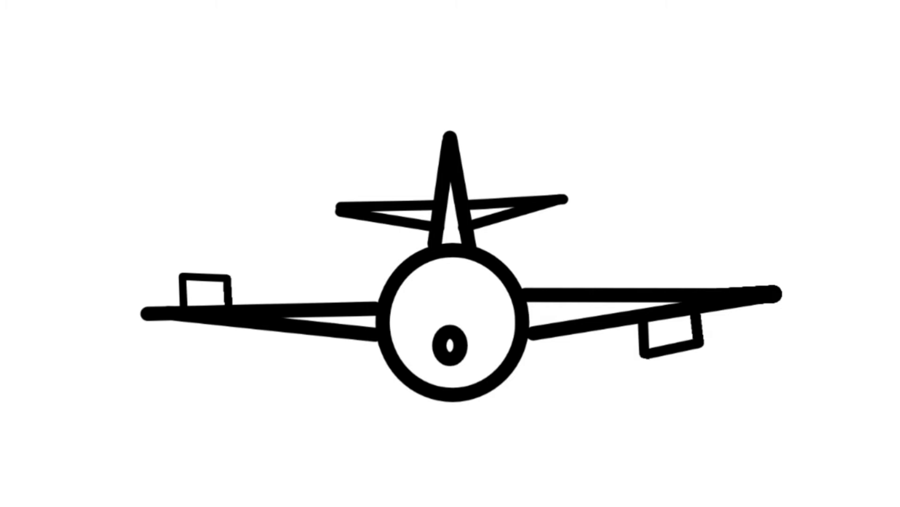
- Draw a downward-pointing force arrow beneath the left wing tip
{"action": "left_click_drag", "start_coordinate": [197, 330], "coordinate": [197, 442]}
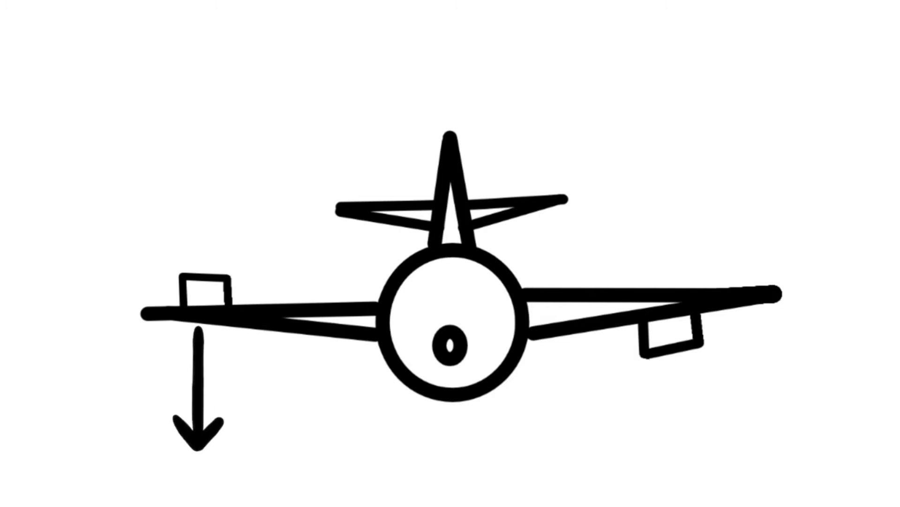